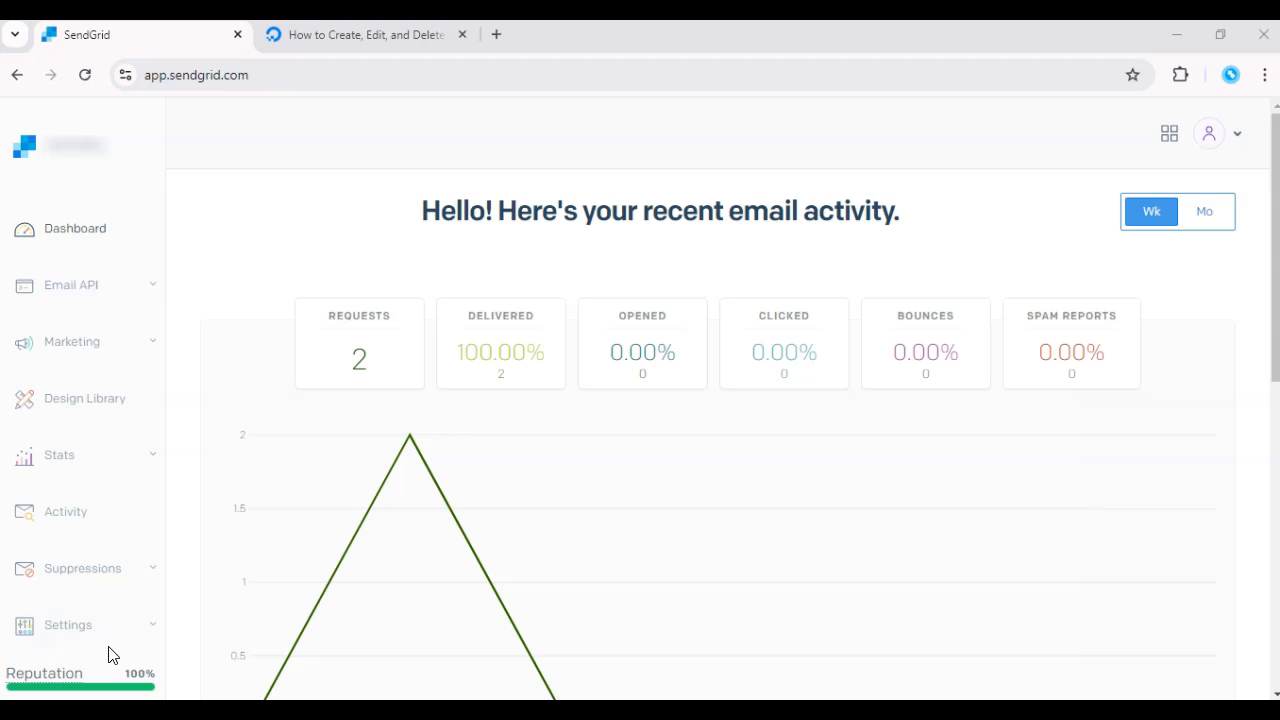
mouse_move(194, 181)
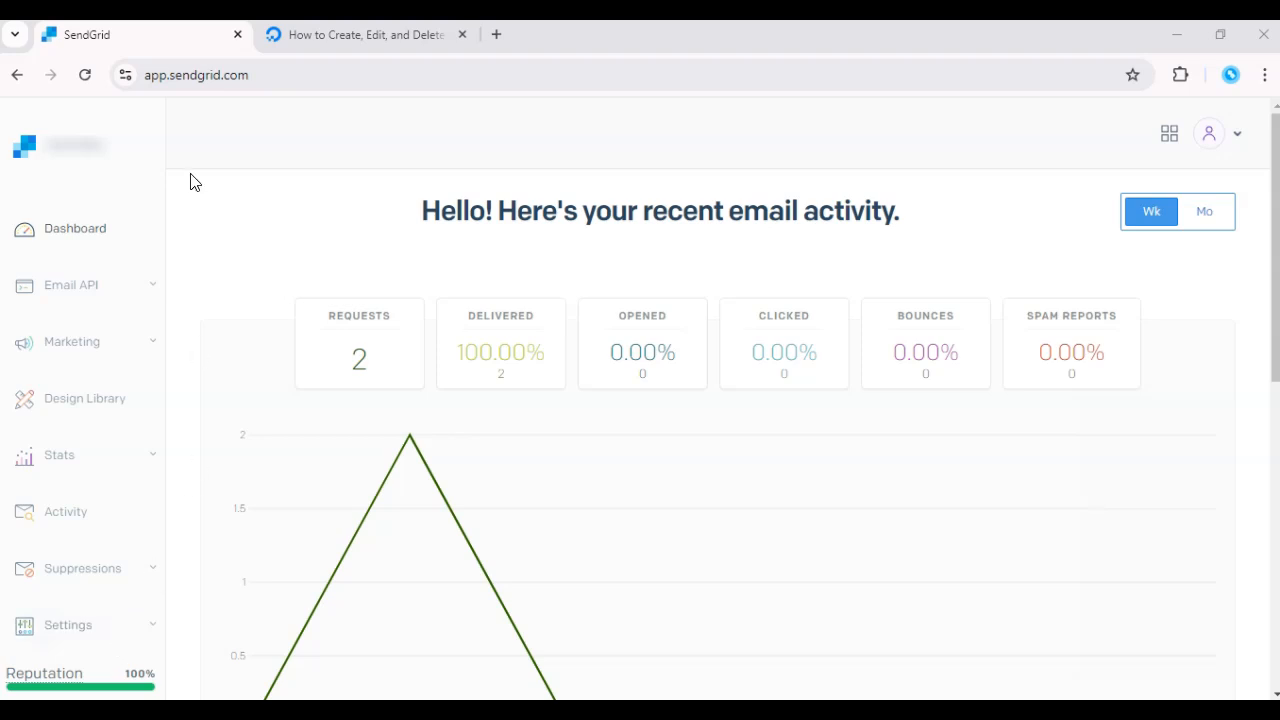
mouse_move(475, 437)
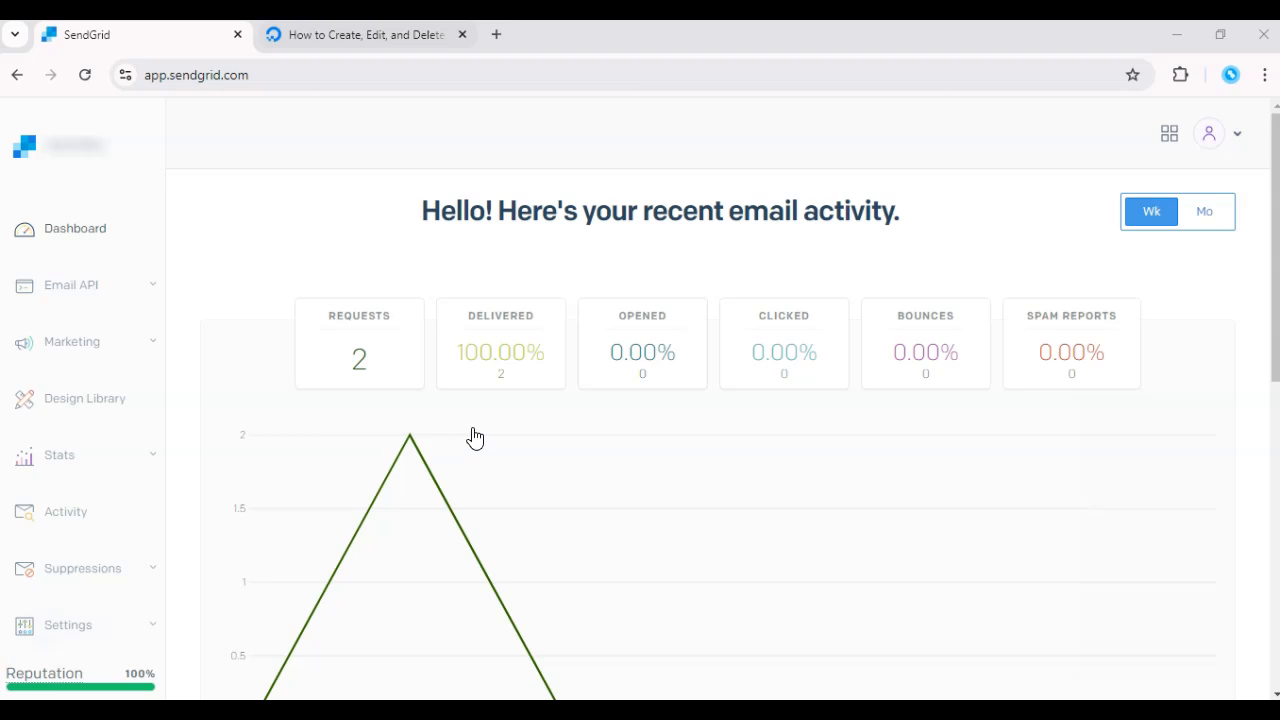
- Show the DigitalOcean guide's create-new-record example pointing a hostname to a Droplet
click(365, 34)
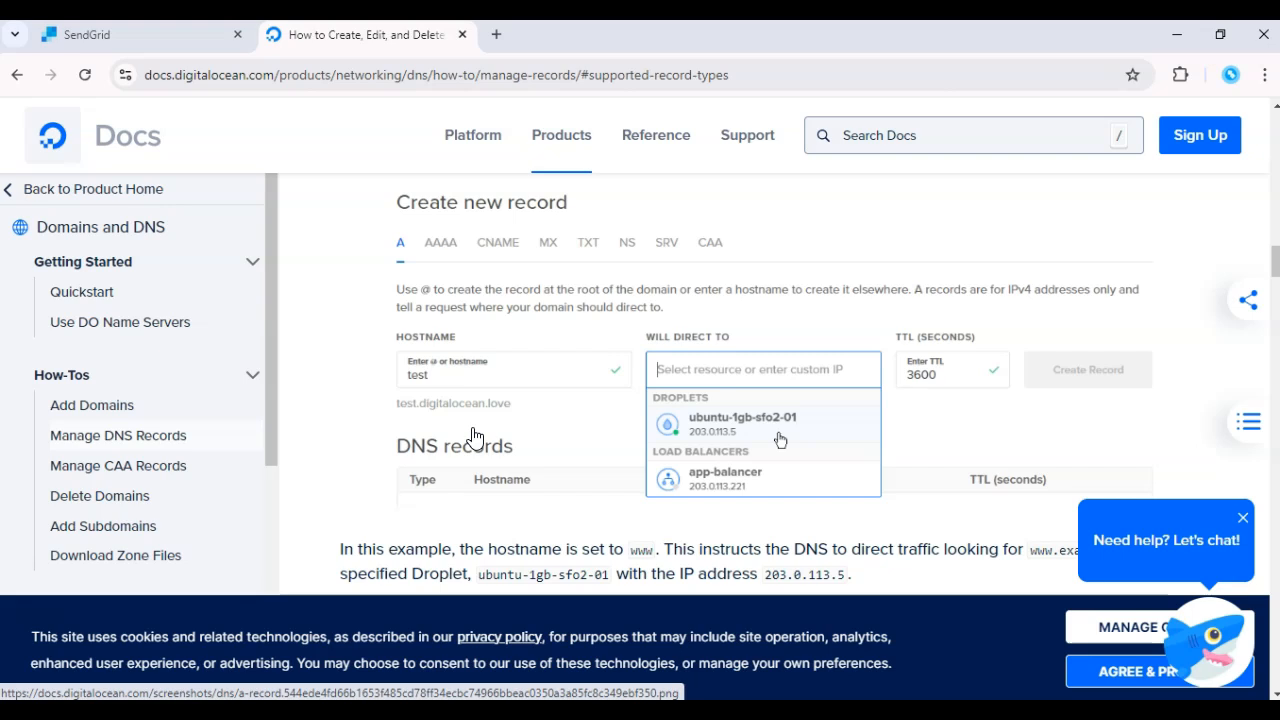
mouse_move(490, 432)
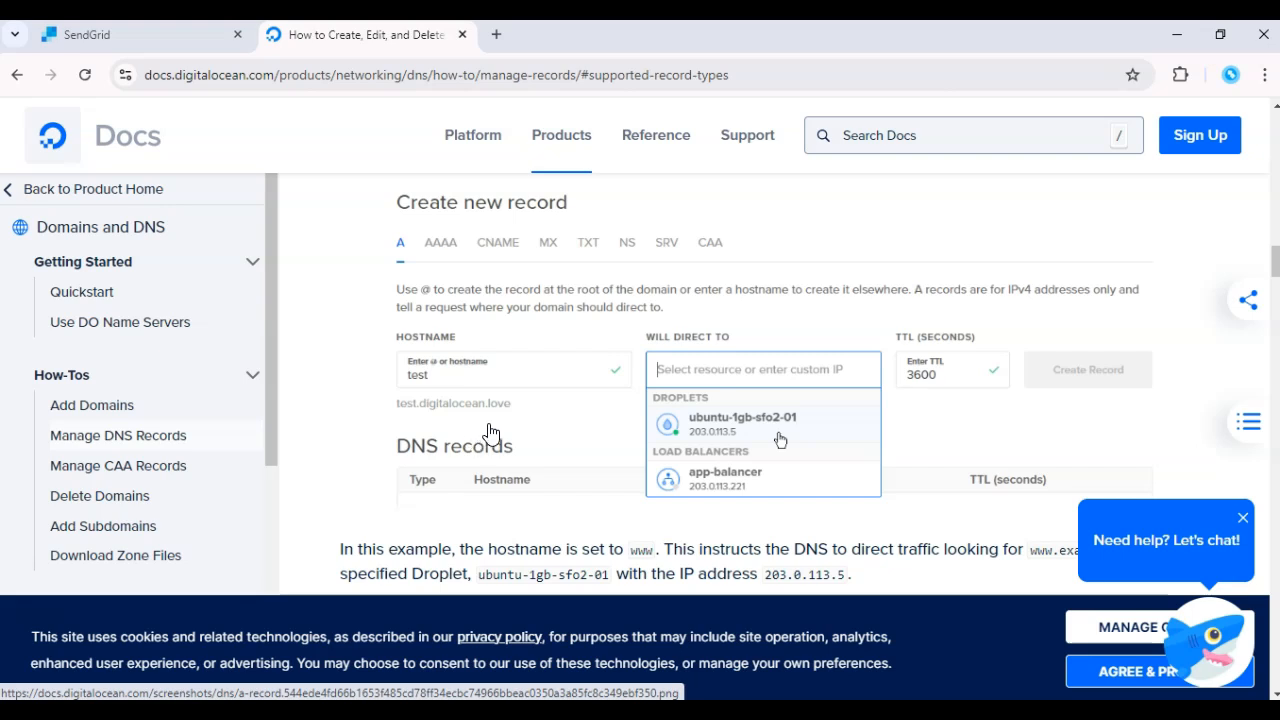
mouse_move(493, 430)
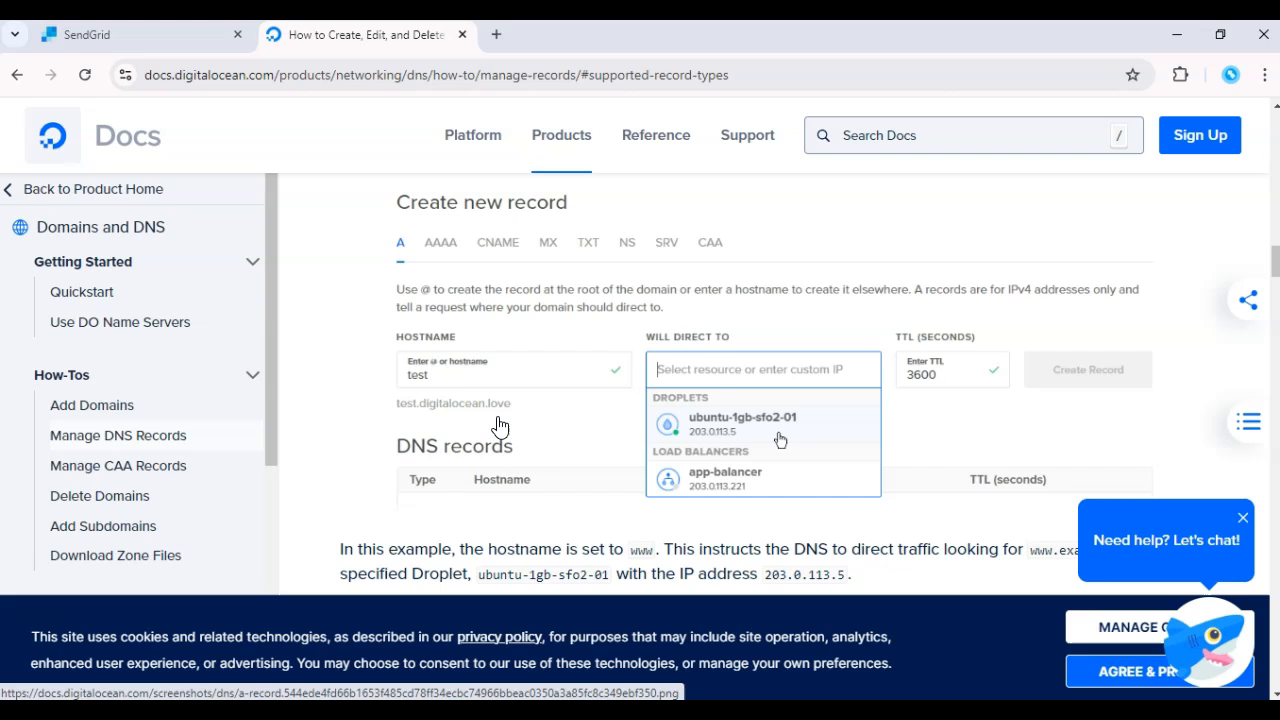
mouse_move(135, 34)
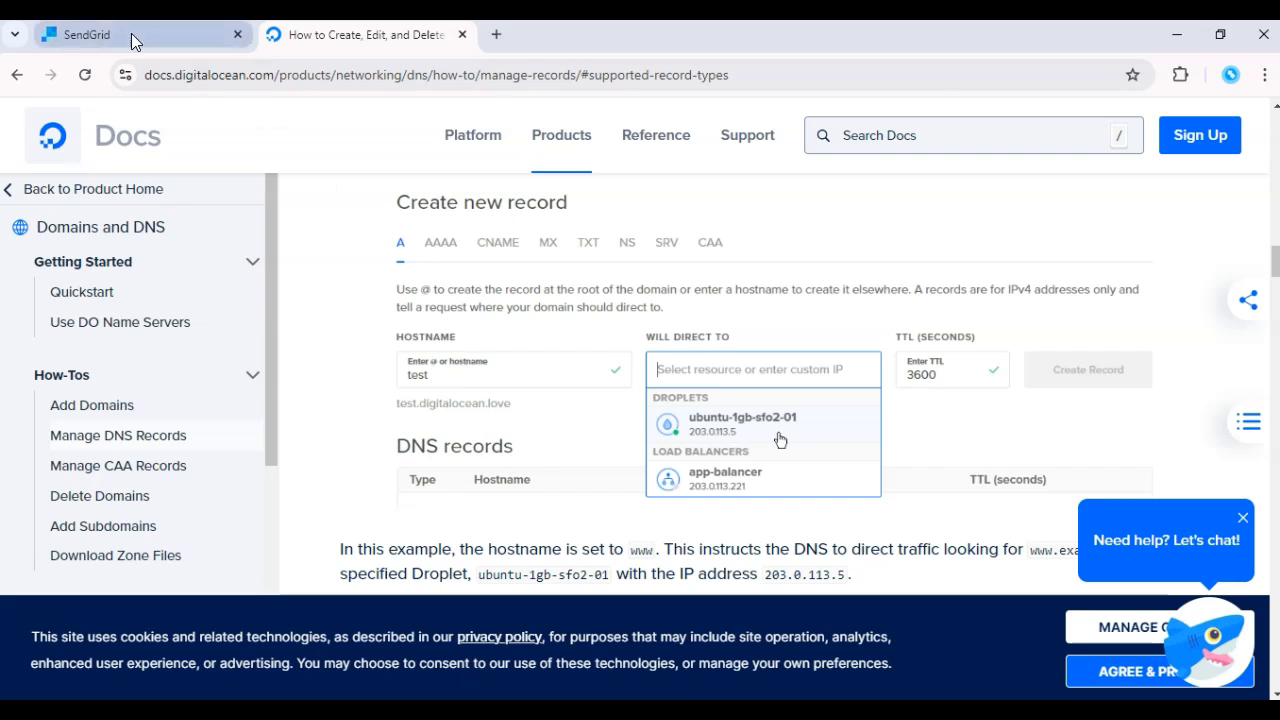
- Return to SendGrid and expand Settings to reach Sender Authentication
click(140, 34)
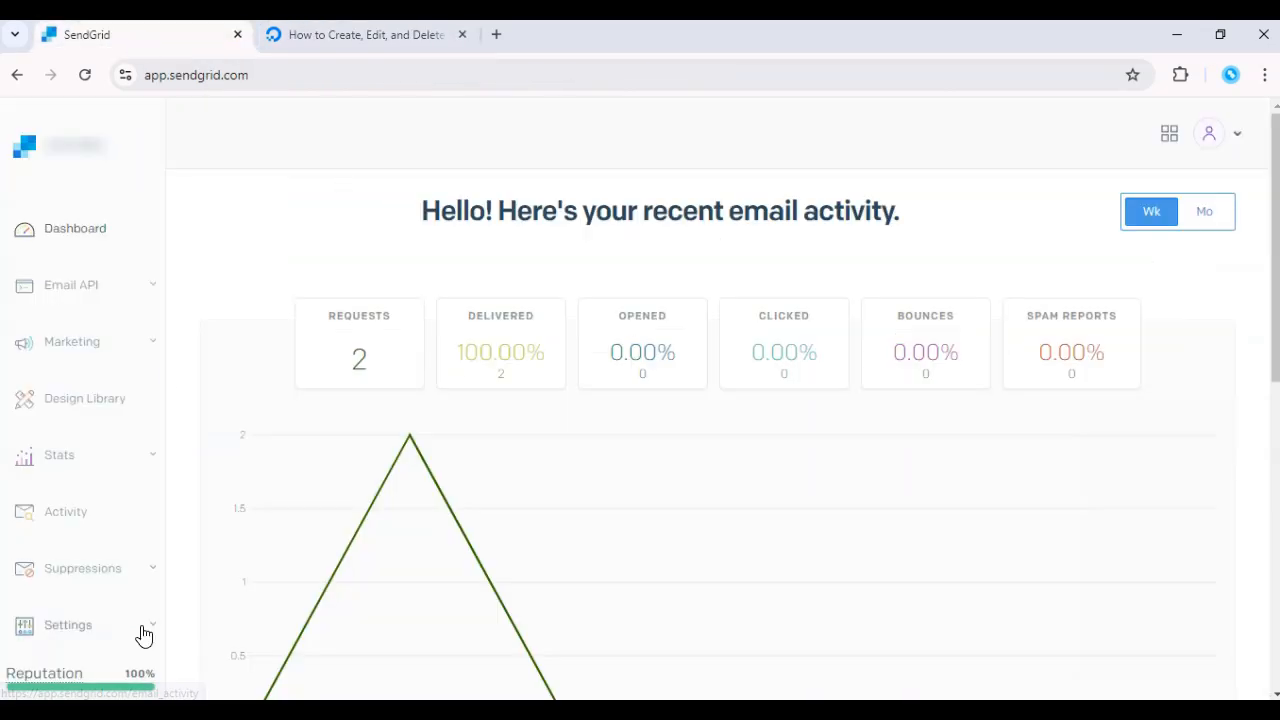
click(68, 624)
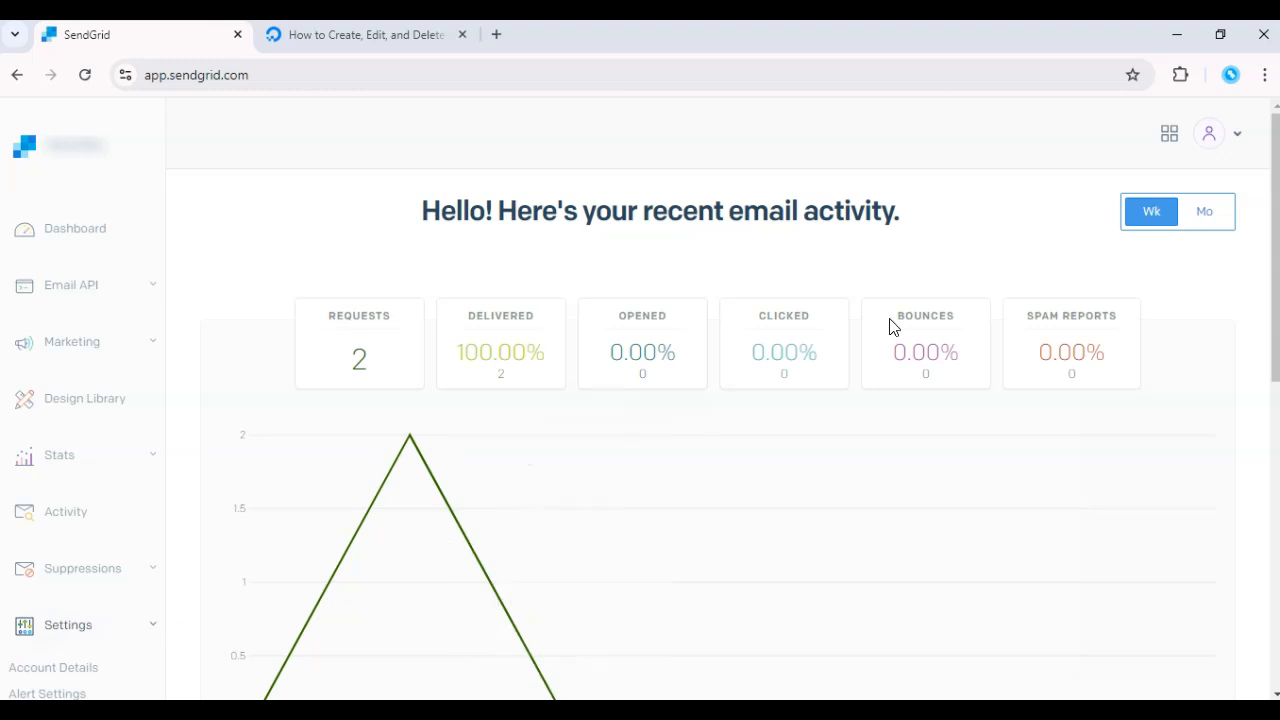
scroll(down, 3)
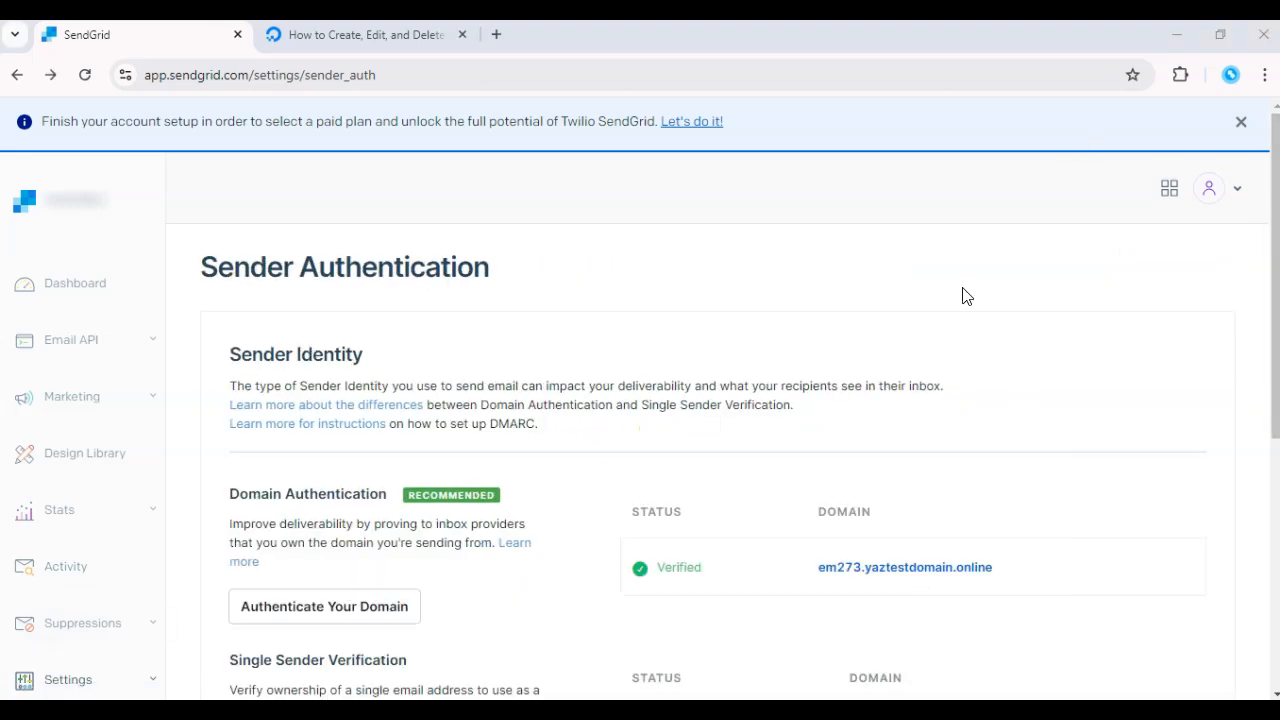
- Review DigitalOcean's A, CNAME and TXT record types, then return to SendGrid's Authenticate Your Domain form
click(323, 606)
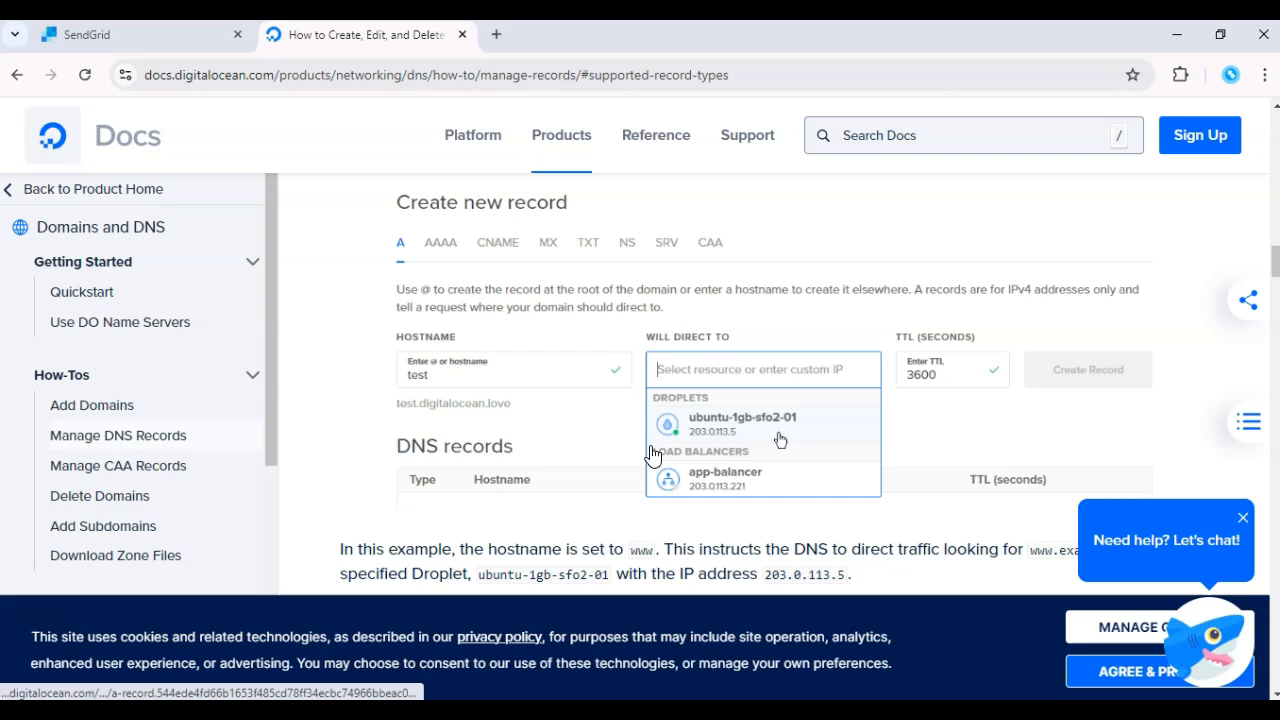
mouse_move(585, 248)
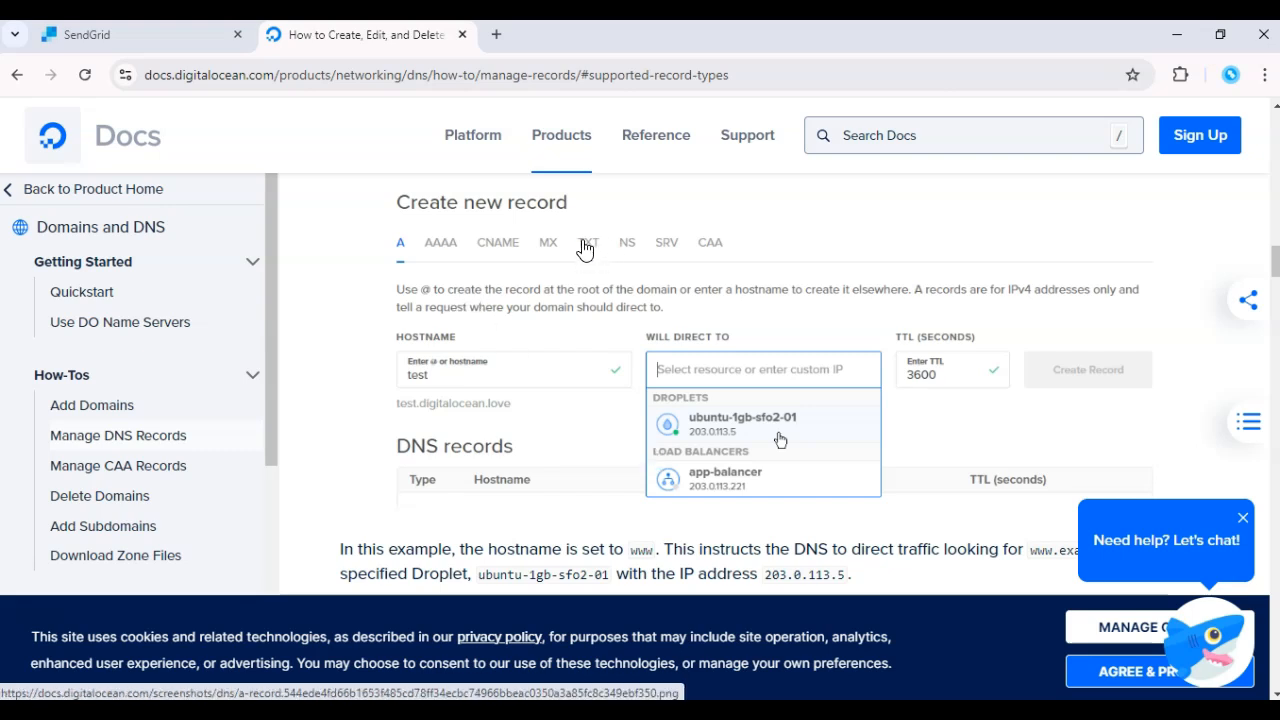
mouse_move(497, 245)
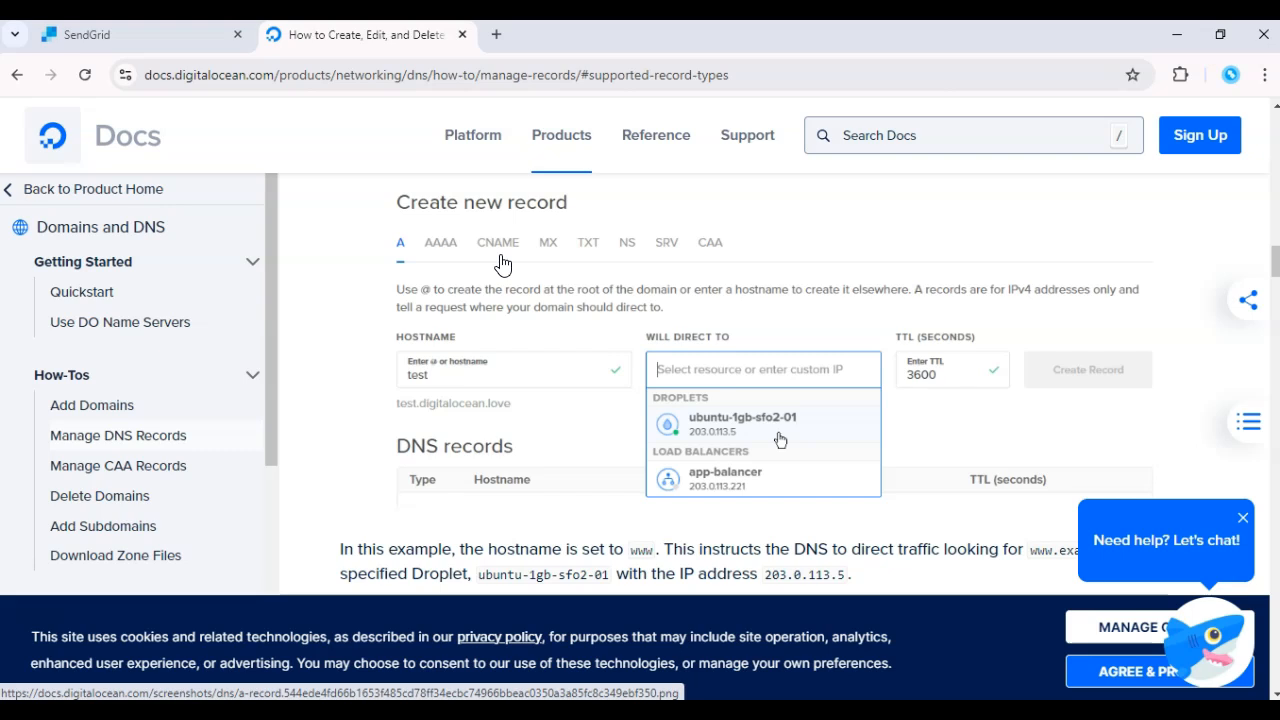
mouse_move(495, 252)
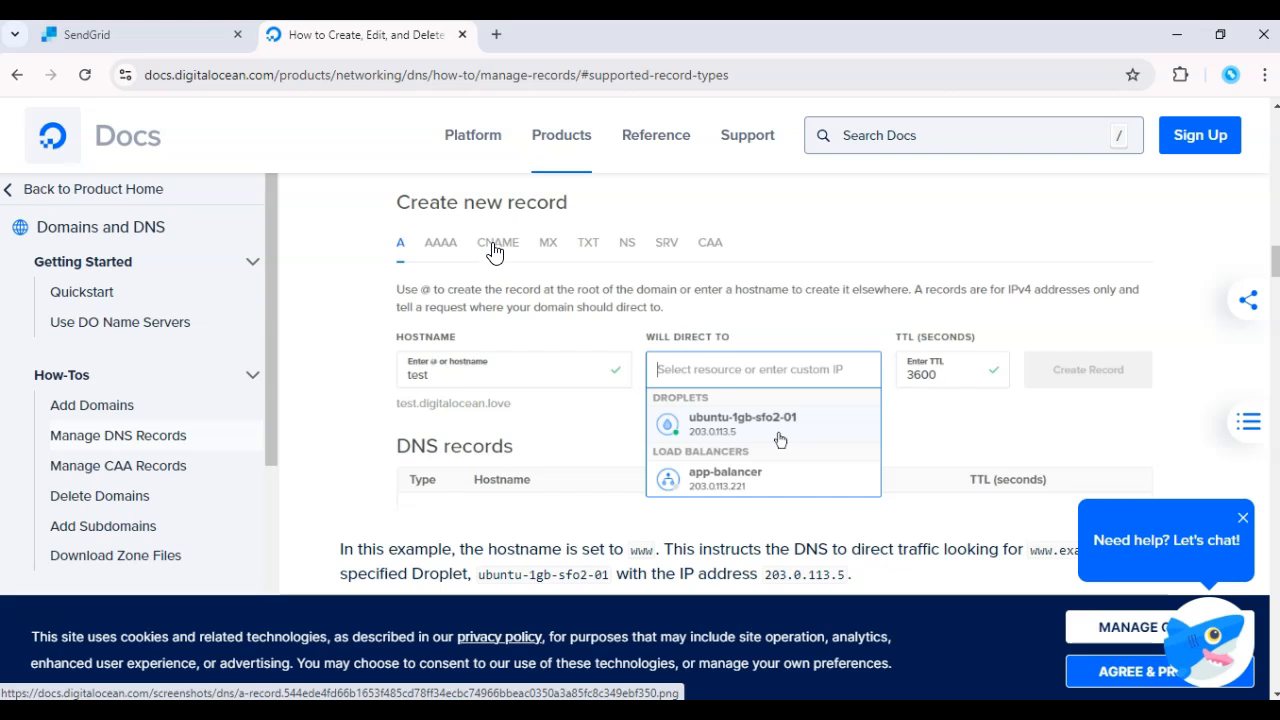
mouse_move(308, 118)
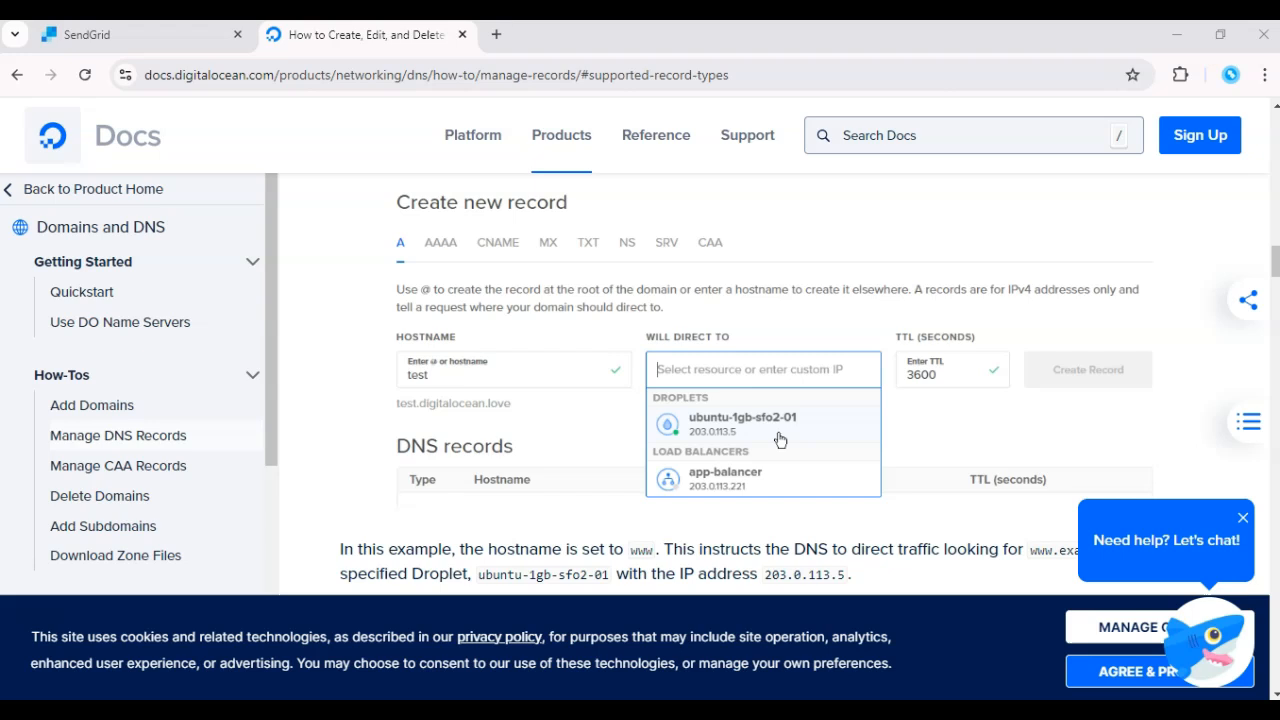
click(140, 34)
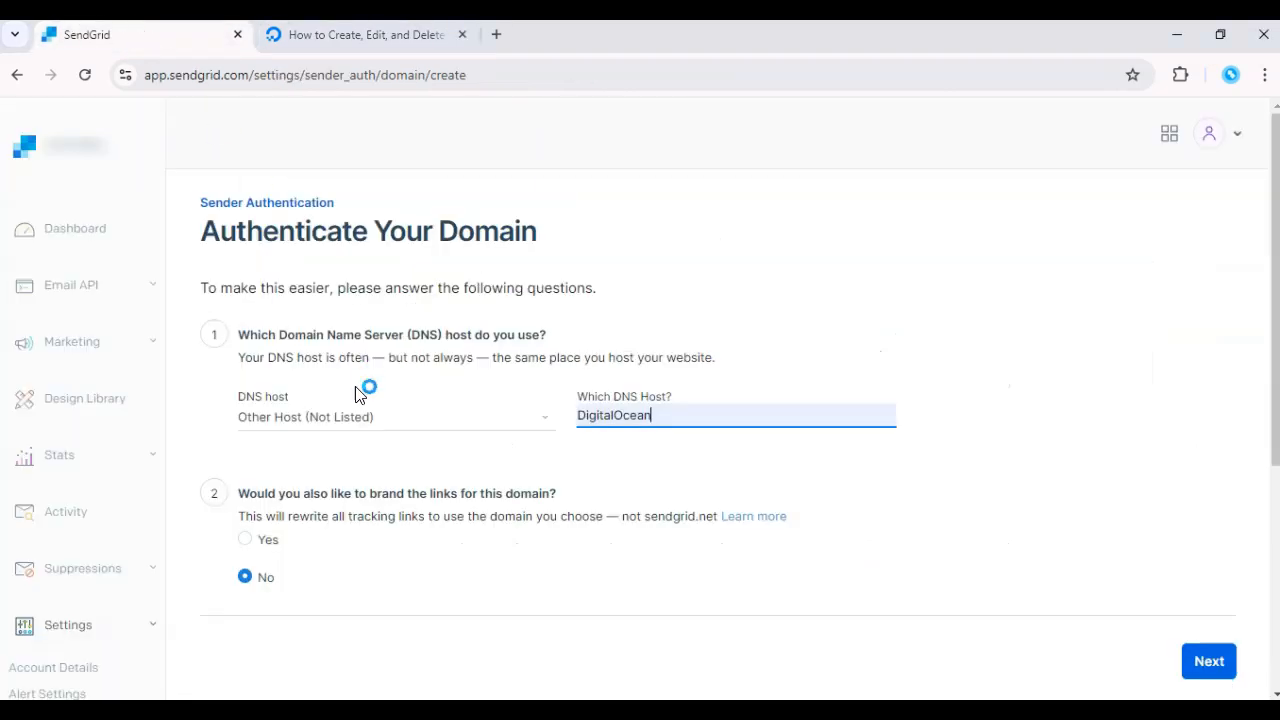